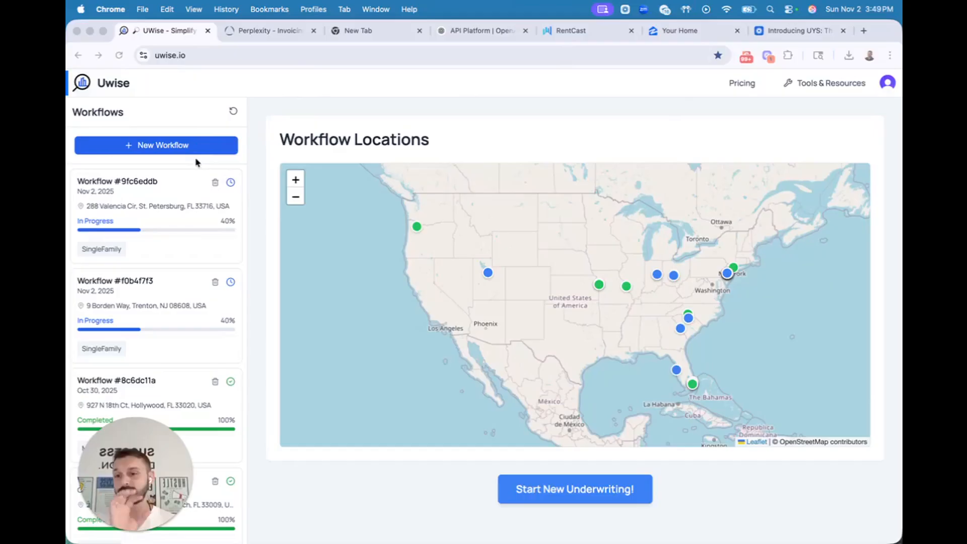
{"action": "mouse_move", "coordinate": [160, 191]}
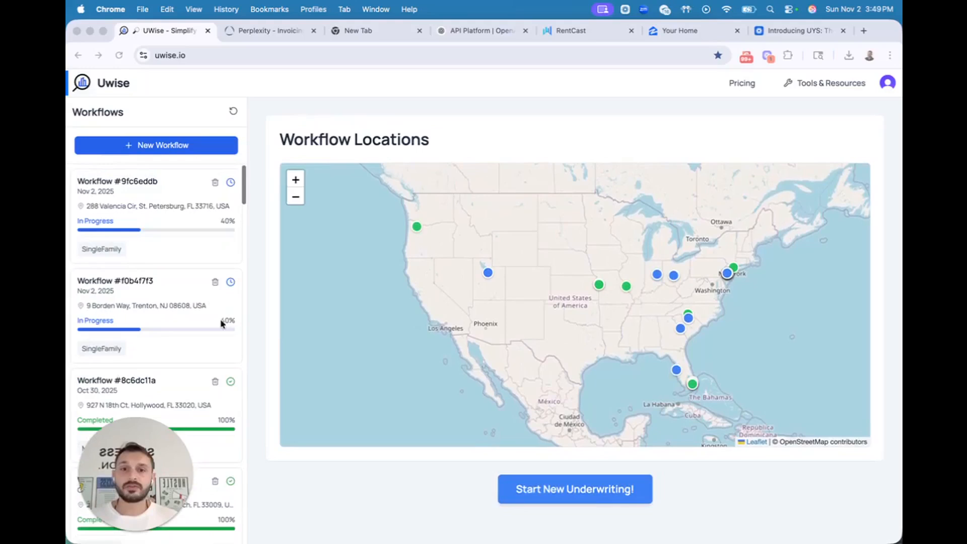
{"action": "mouse_move", "coordinate": [577, 264]}
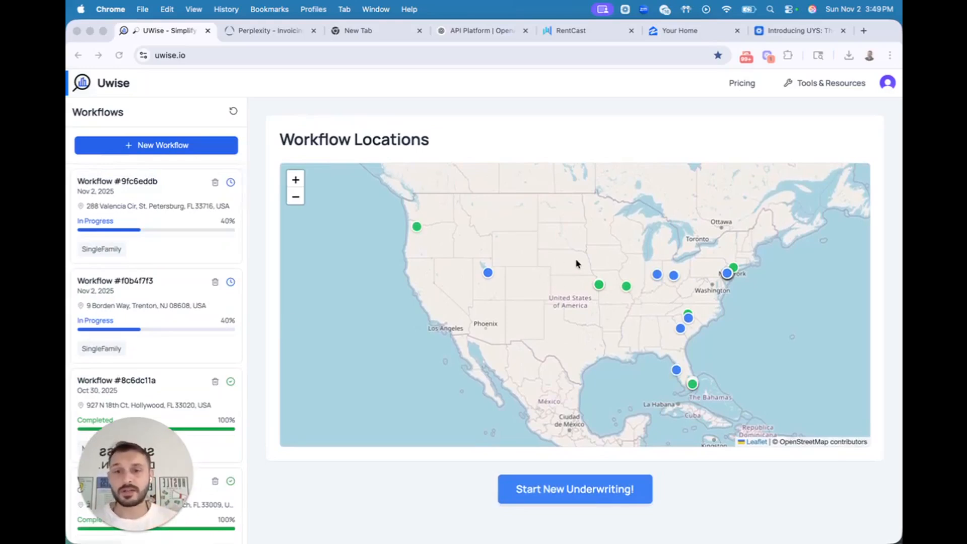
Step: Open the map marker popup for the Chesterfield, IN multifamily workflow at 5 E Plum St
{"action": "left_click", "coordinate": [656, 275]}
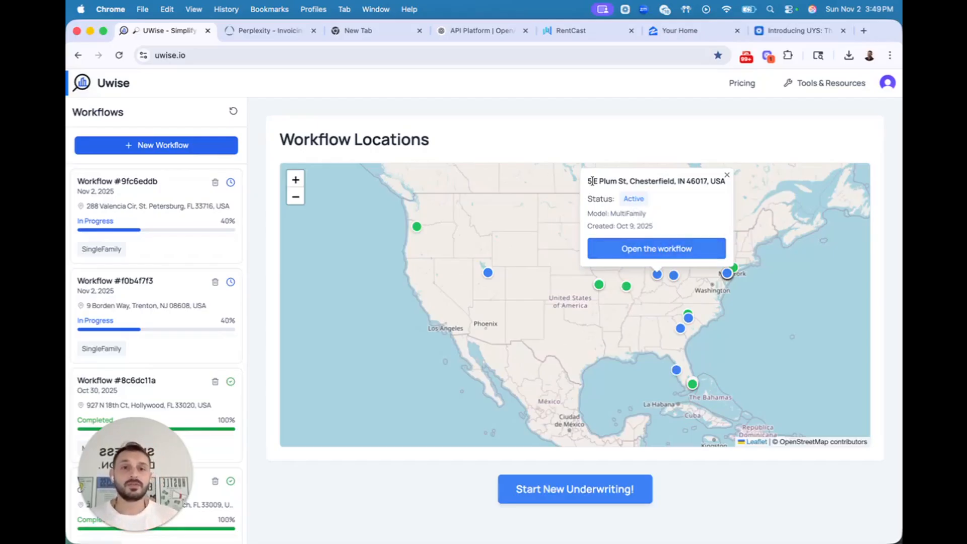
{"action": "mouse_move", "coordinate": [657, 248]}
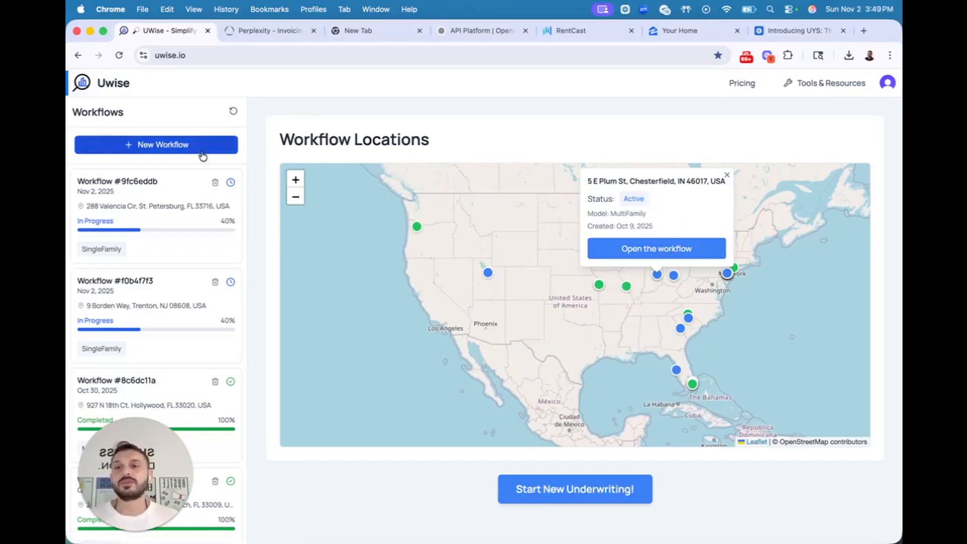
Step: Start a new workflow and enter the address 288 Valencia Cir, St. Petersburg, FL
{"action": "left_click", "coordinate": [157, 145]}
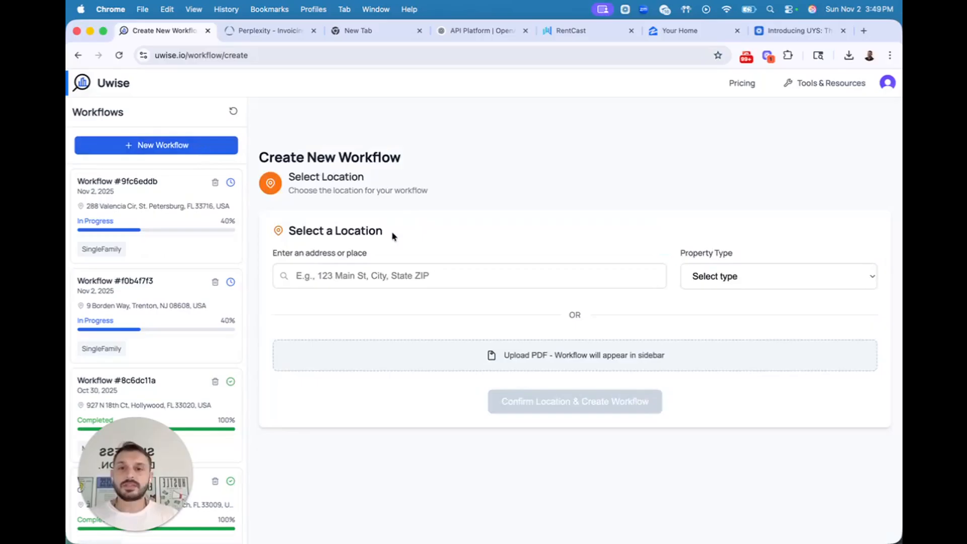
{"action": "left_click", "coordinate": [469, 275]}
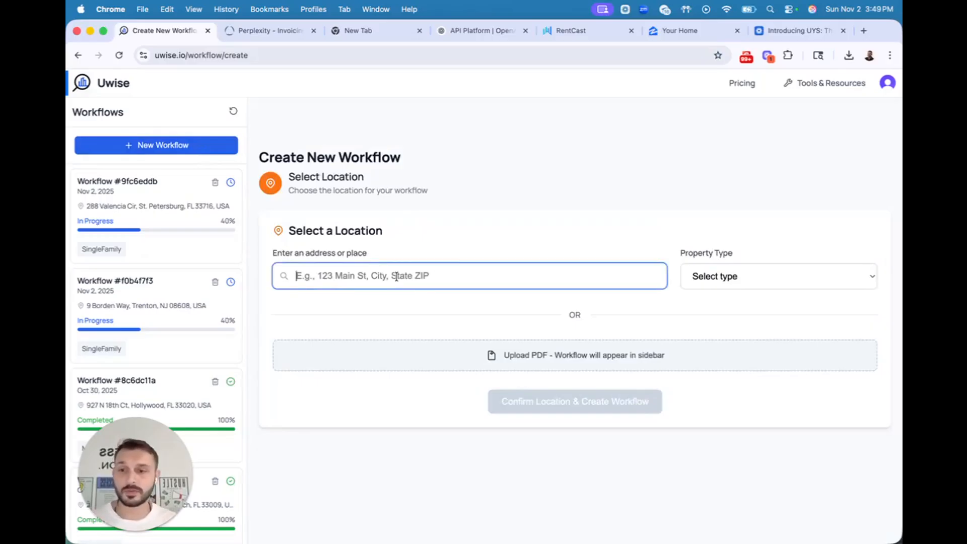
{"action": "type", "text": "288"}
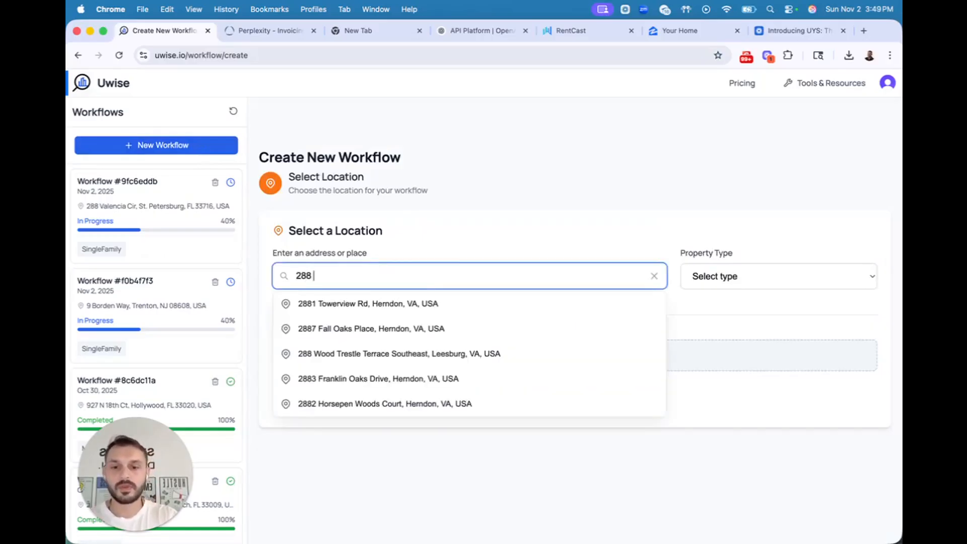
{"action": "type", "text": "Valenc"}
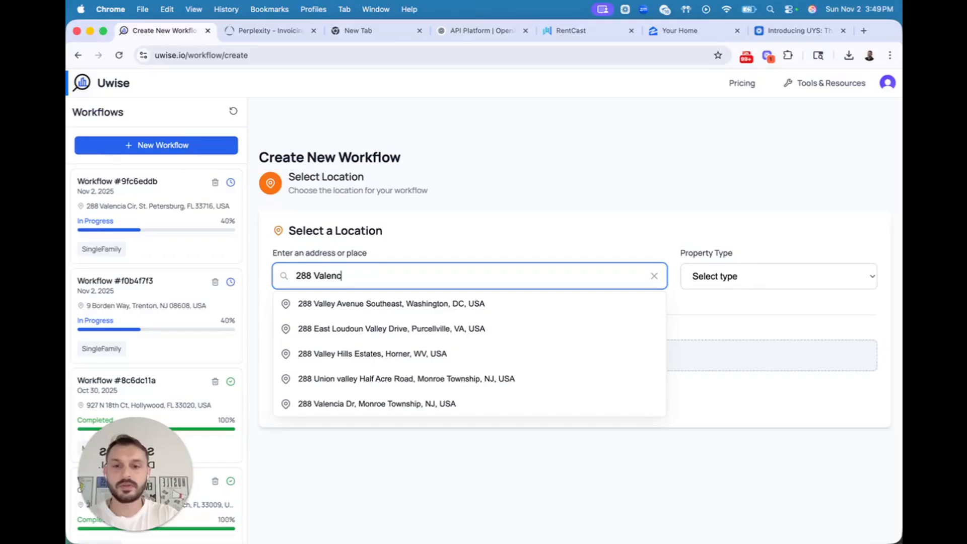
{"action": "type", "text": "ia cir"}
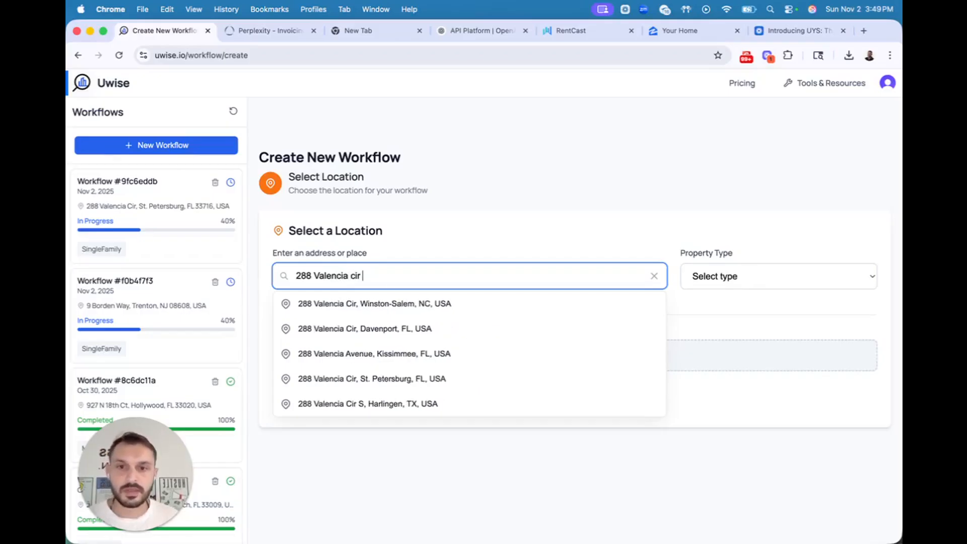
{"action": "left_click", "coordinate": [372, 378]}
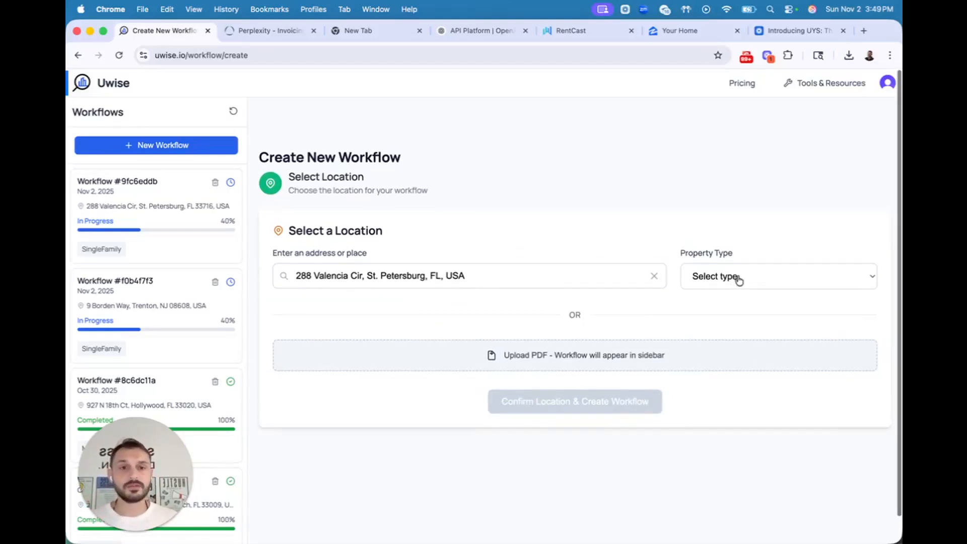
Step: Set the property type to Single Family and cancel the PDF upload dialog
{"action": "left_click", "coordinate": [777, 276]}
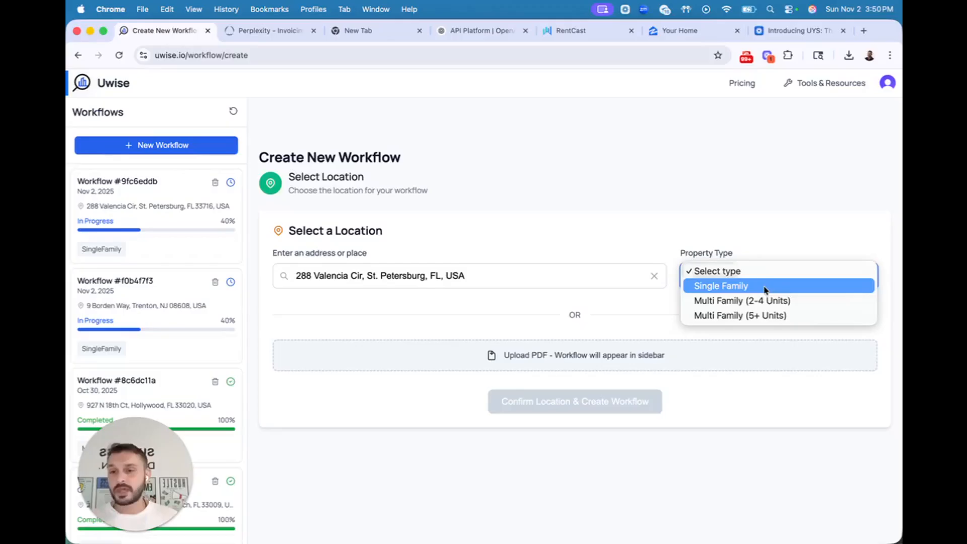
{"action": "left_click", "coordinate": [721, 285]}
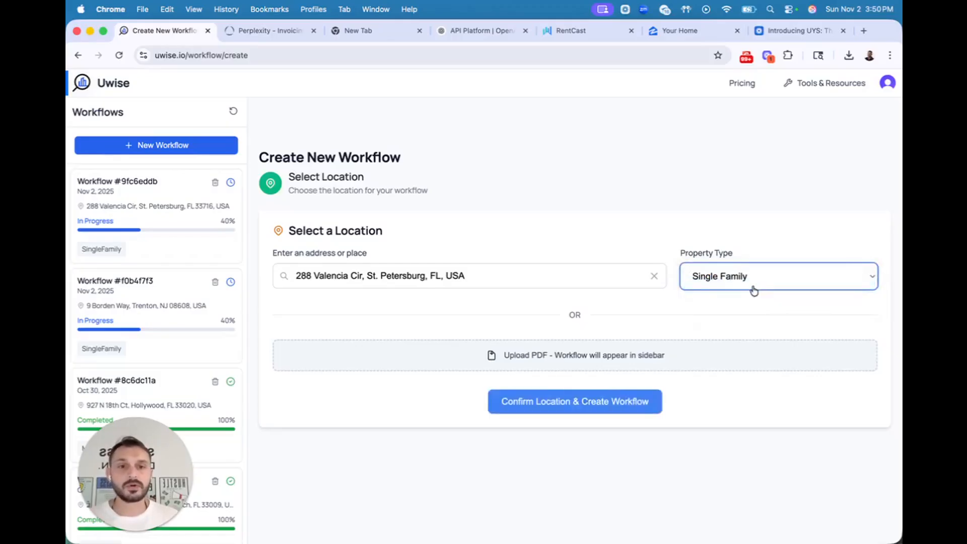
{"action": "left_click", "coordinate": [583, 355]}
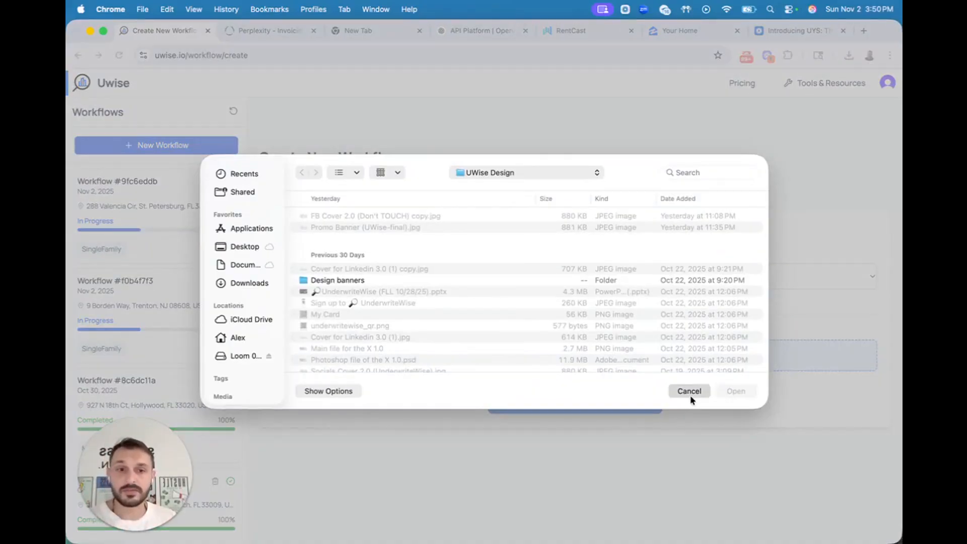
{"action": "left_click", "coordinate": [690, 391]}
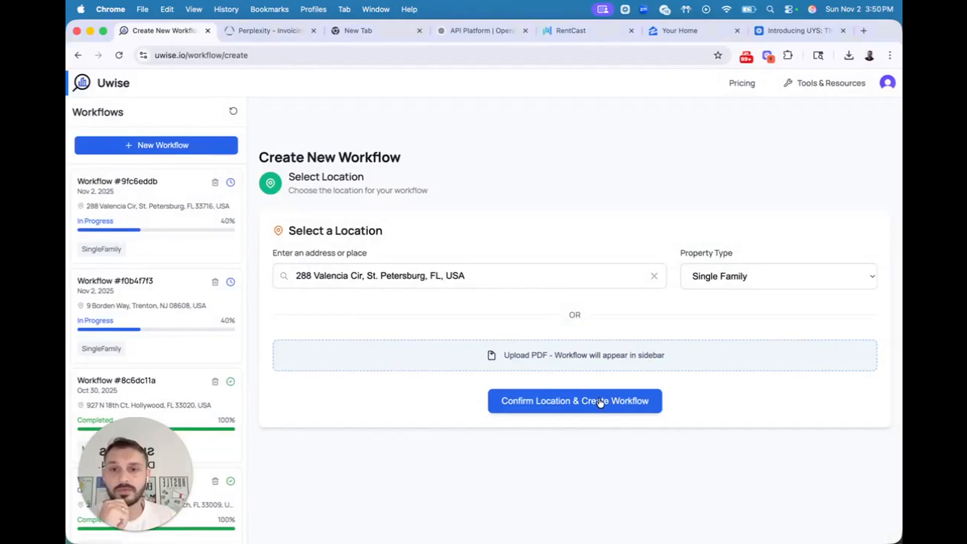
Step: Create the workflow and review its Step 1 details: 3 bed, 2.5 bath, 2085 sq ft, built 2007
{"action": "left_click", "coordinate": [574, 401]}
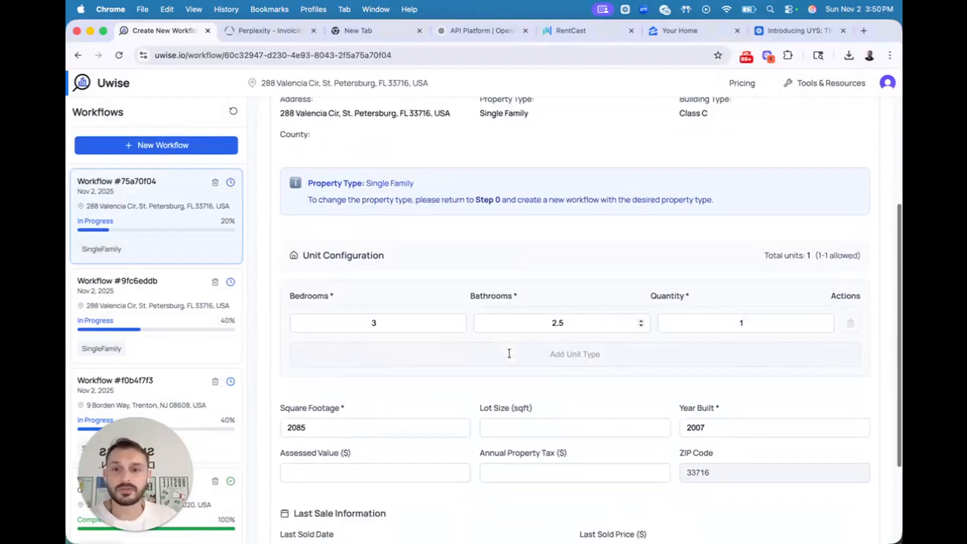
{"action": "scroll", "scroll_direction": "down", "scroll_amount": 3}
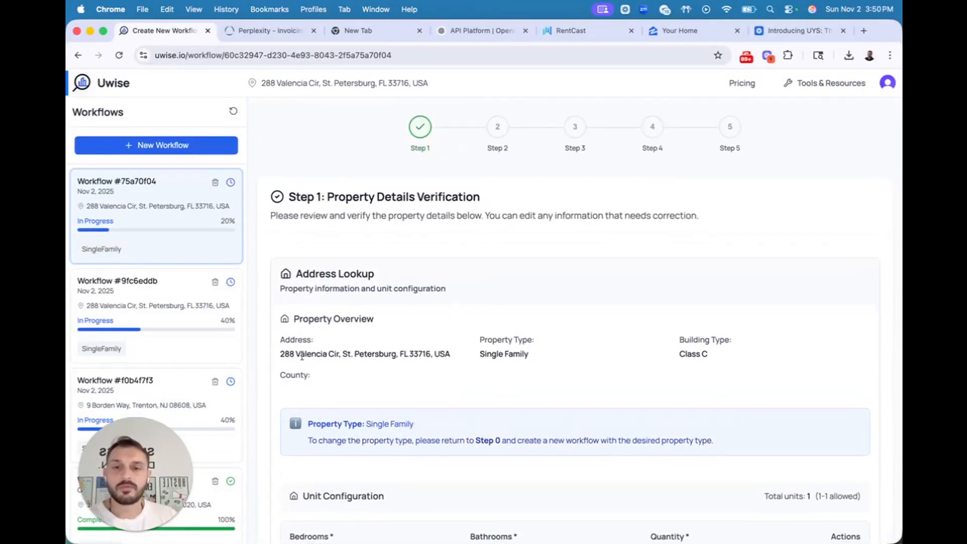
{"action": "scroll", "scroll_direction": "down", "scroll_amount": 3}
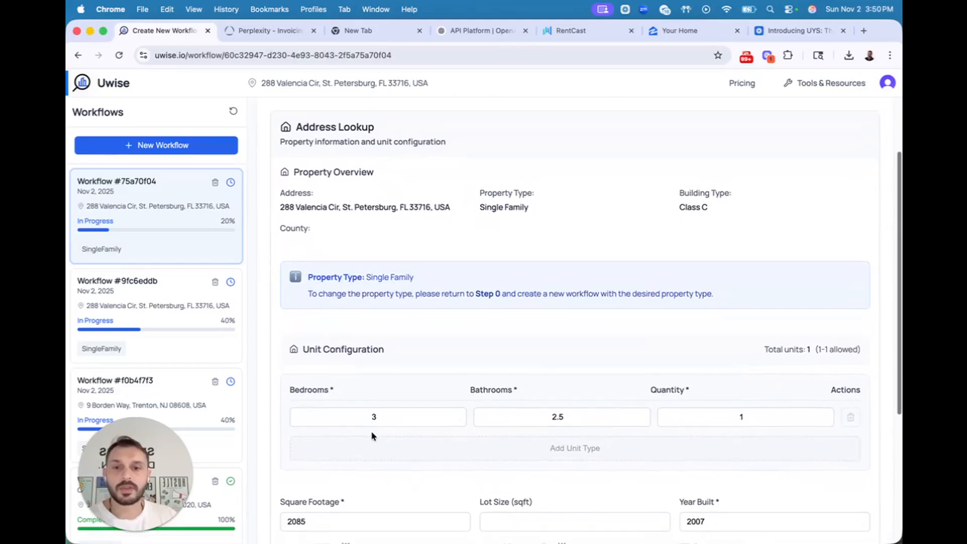
{"action": "scroll", "scroll_direction": "down", "scroll_amount": 3}
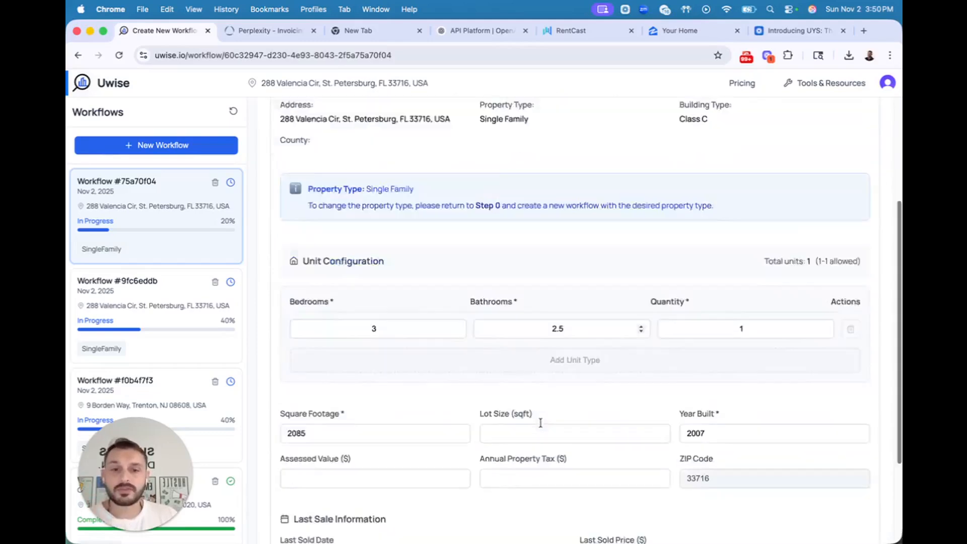
{"action": "scroll", "scroll_direction": "down", "scroll_amount": 3}
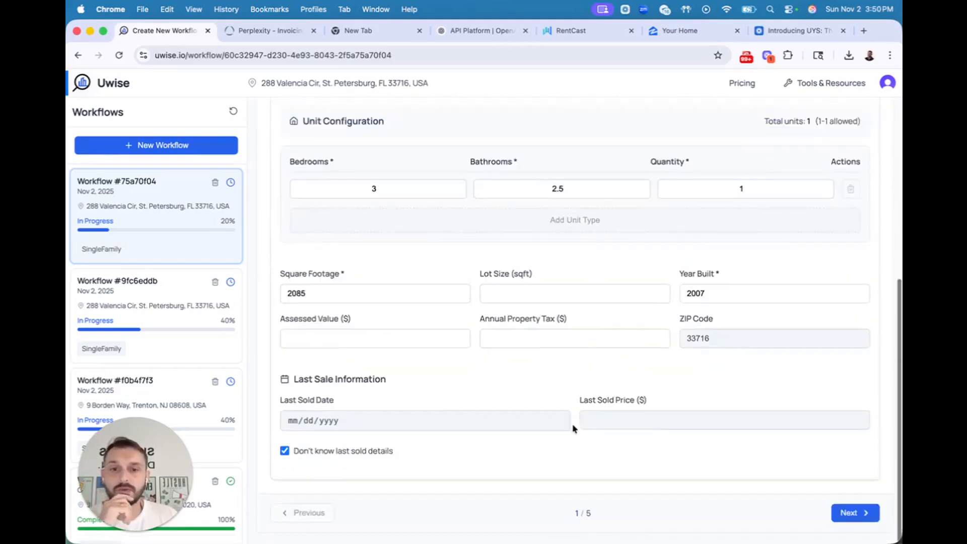
{"action": "left_click", "coordinate": [855, 513]}
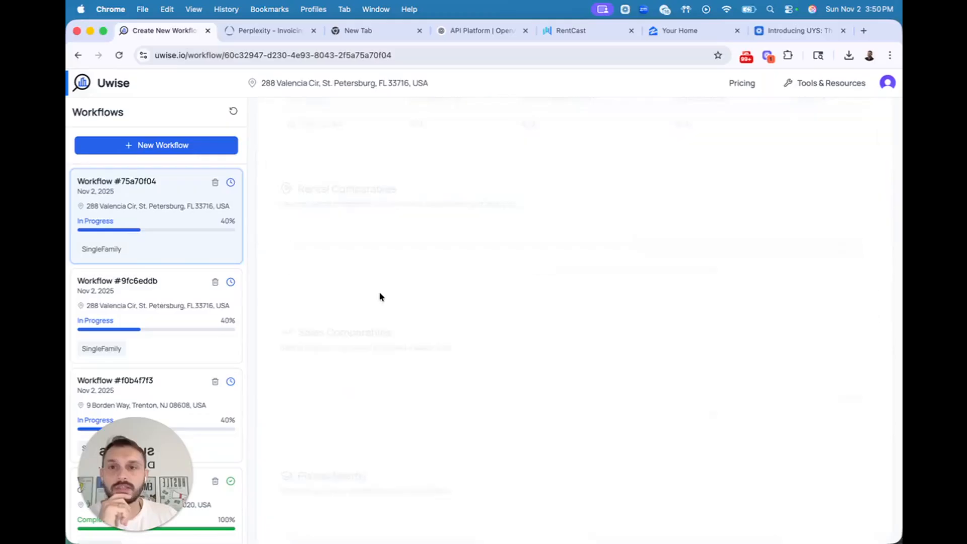
{"action": "scroll", "scroll_direction": "down", "scroll_amount": 3}
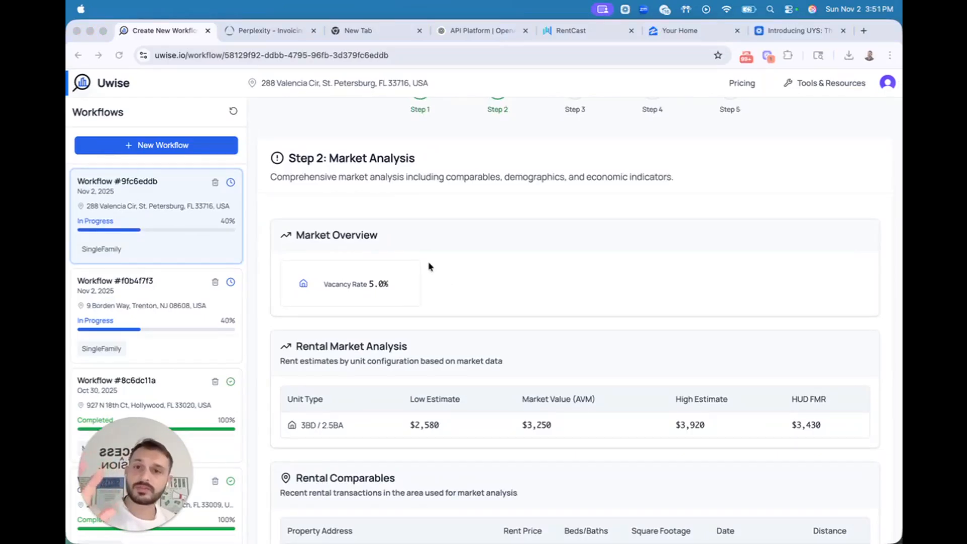
{"action": "scroll", "scroll_direction": "down", "scroll_amount": 3}
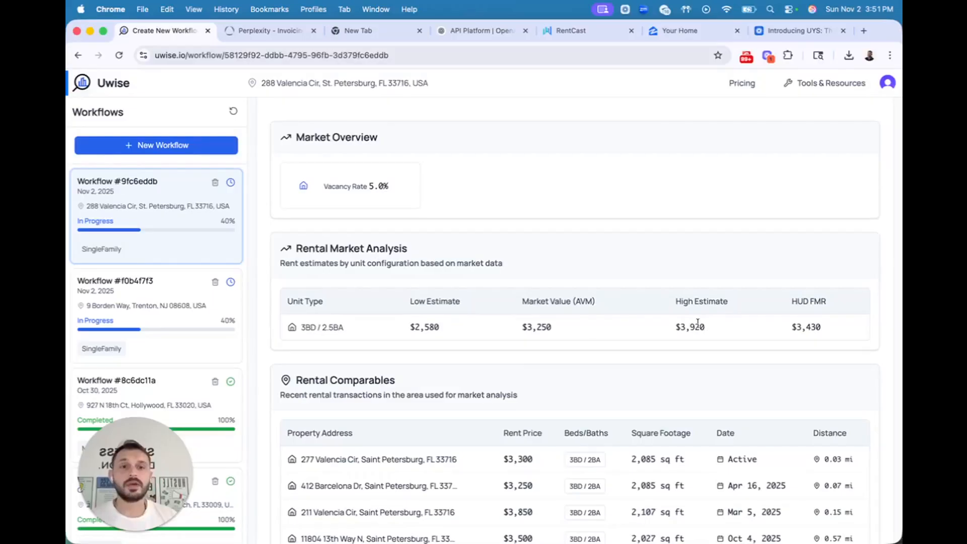
{"action": "double_click", "coordinate": [690, 327]}
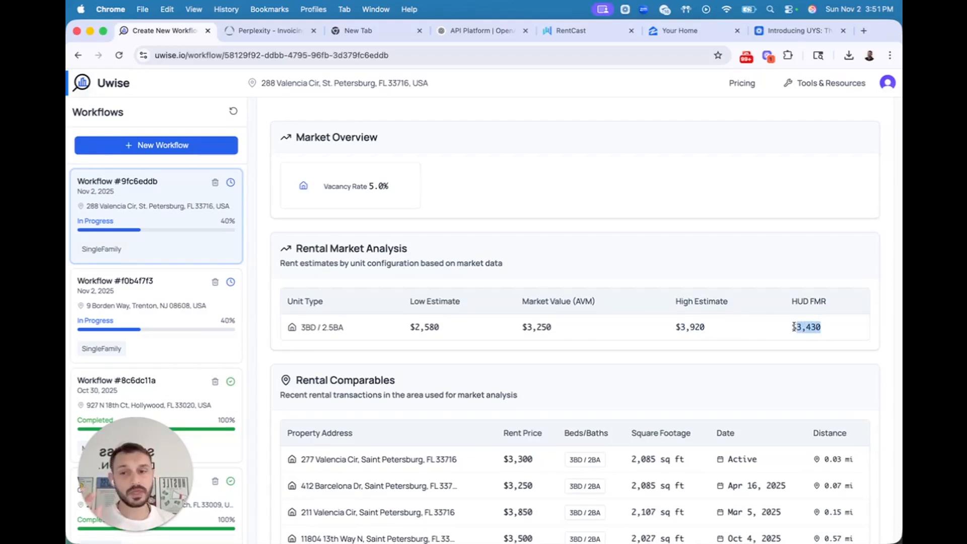
{"action": "mouse_move", "coordinate": [776, 327]}
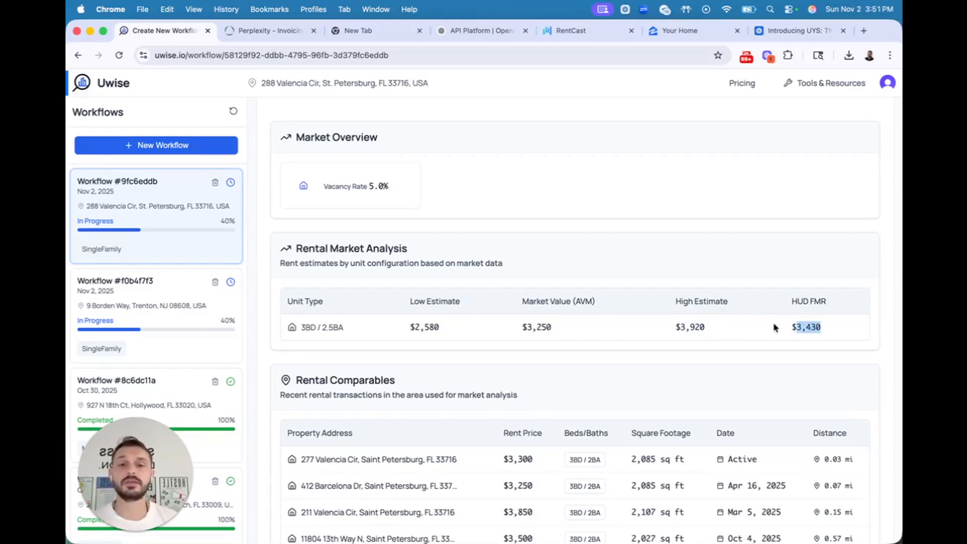
{"action": "scroll", "scroll_direction": "down", "scroll_amount": 3}
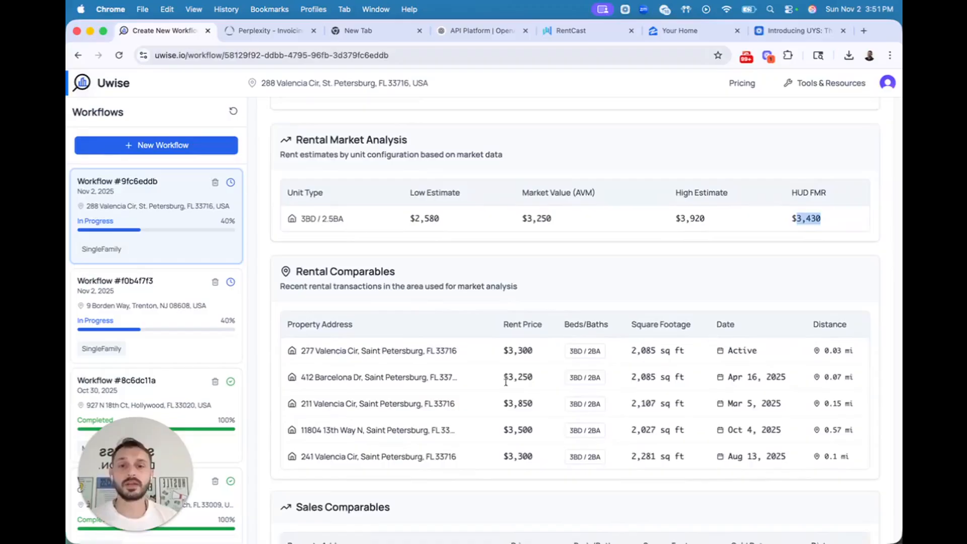
{"action": "scroll", "scroll_direction": "down", "scroll_amount": 3}
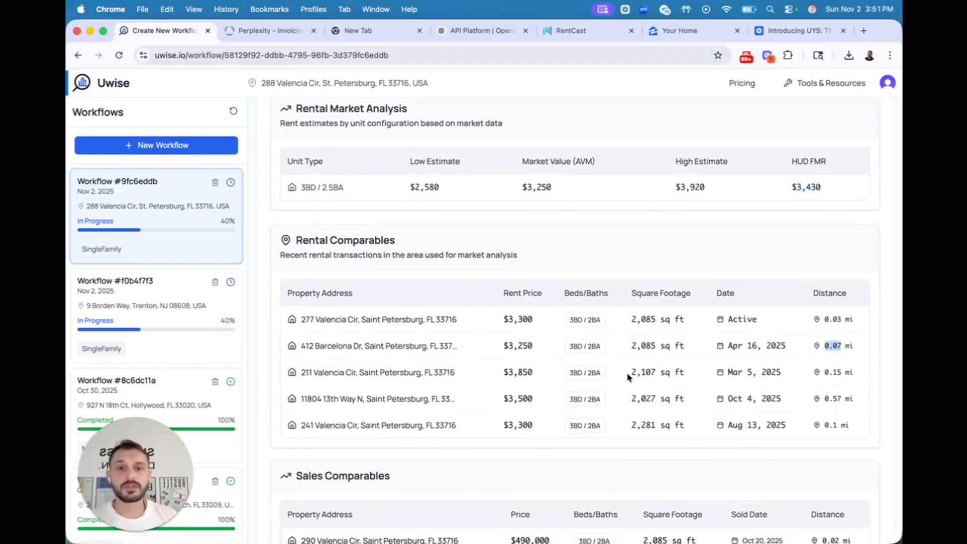
{"action": "scroll", "scroll_direction": "down", "scroll_amount": 3}
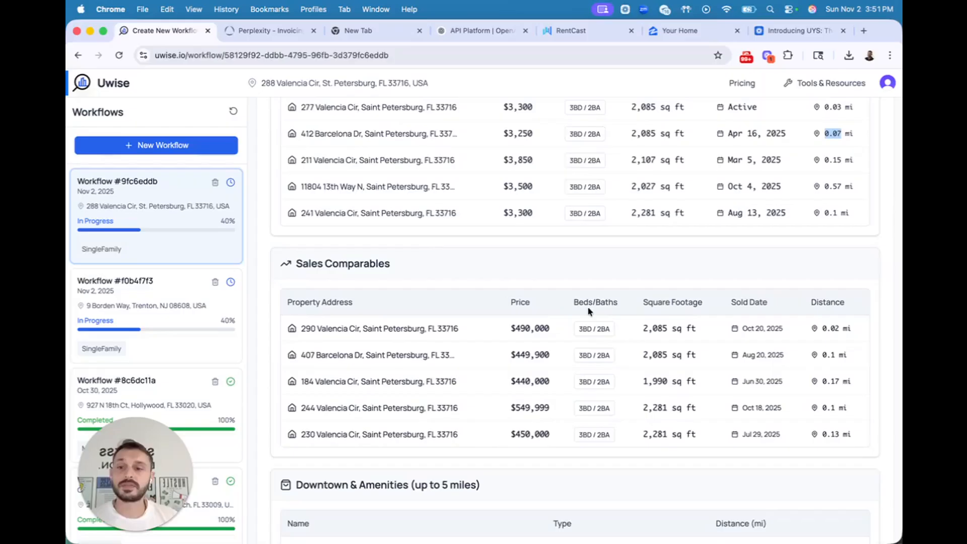
{"action": "scroll", "scroll_direction": "down", "scroll_amount": 3}
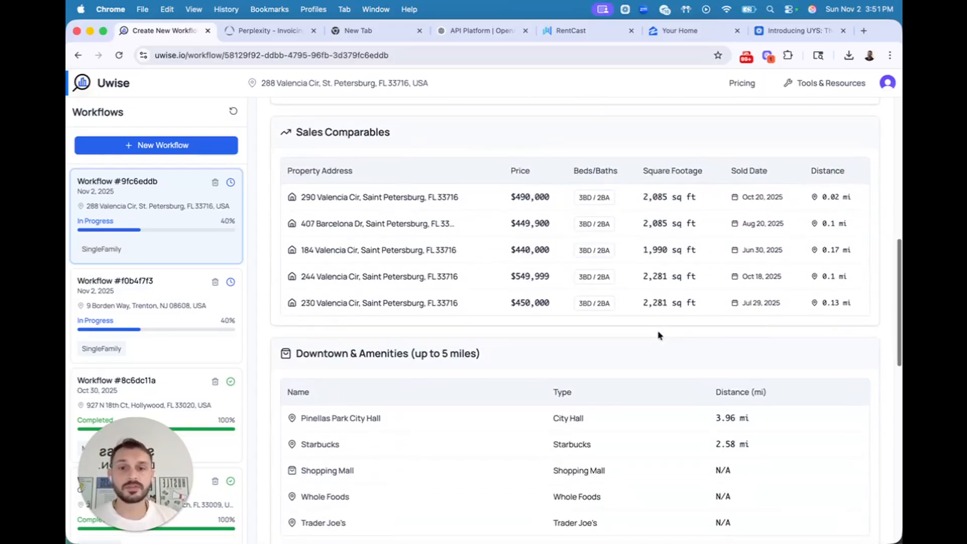
{"action": "scroll", "scroll_direction": "down", "scroll_amount": 3}
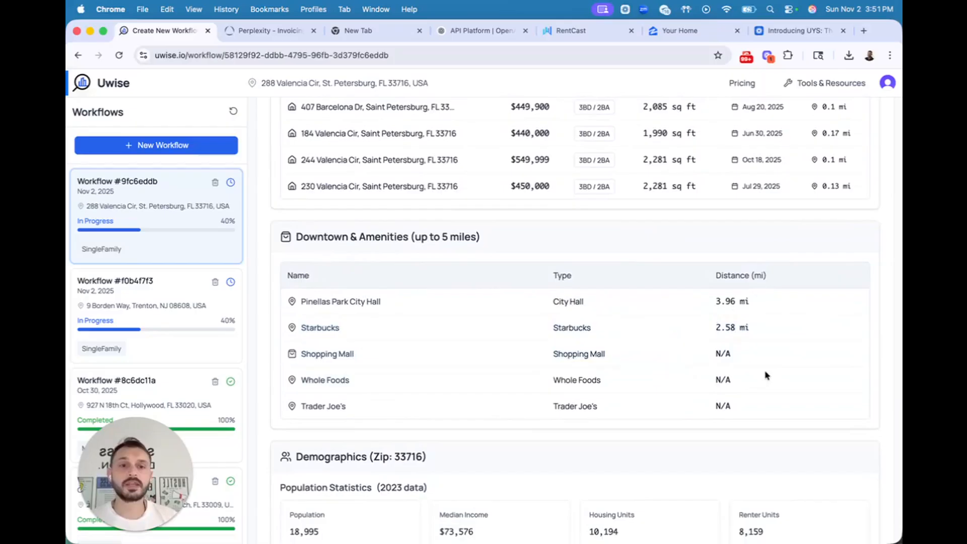
{"action": "scroll", "scroll_direction": "down", "scroll_amount": 3}
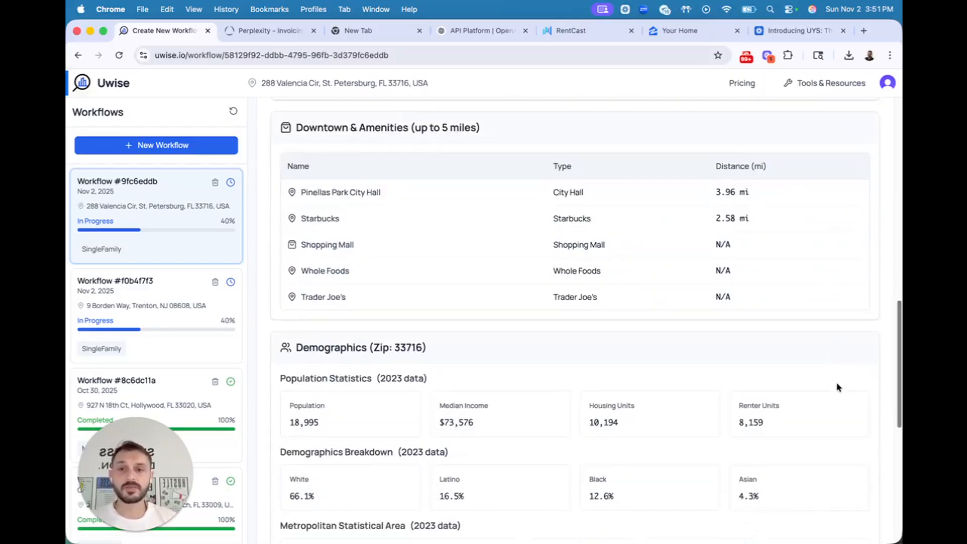
{"action": "scroll", "scroll_direction": "down", "scroll_amount": 3}
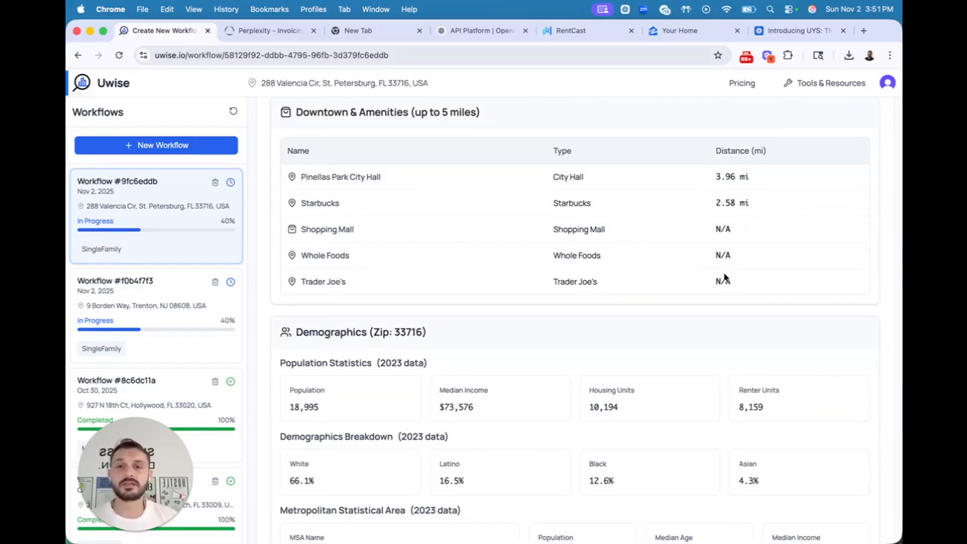
{"action": "scroll", "scroll_direction": "up", "scroll_amount": 3}
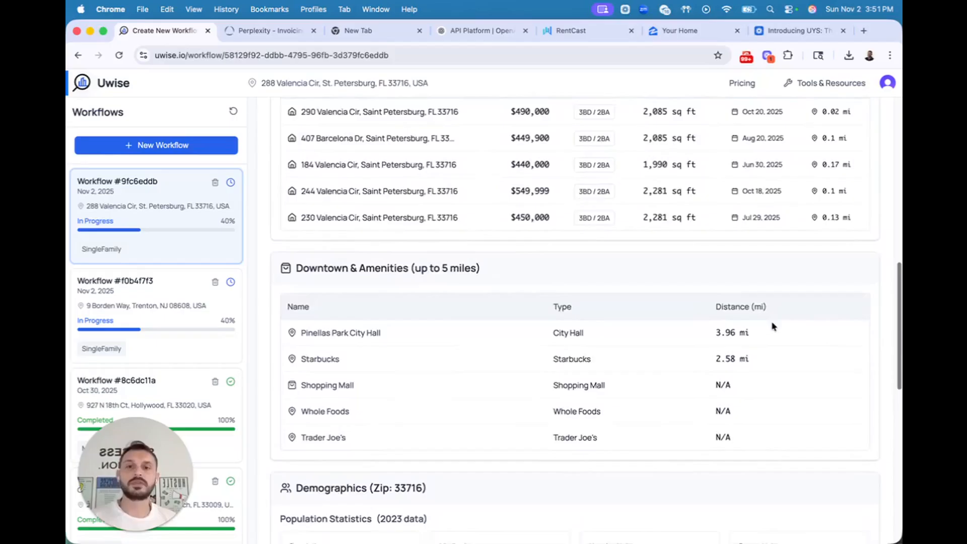
{"action": "scroll", "scroll_direction": "down", "scroll_amount": 3}
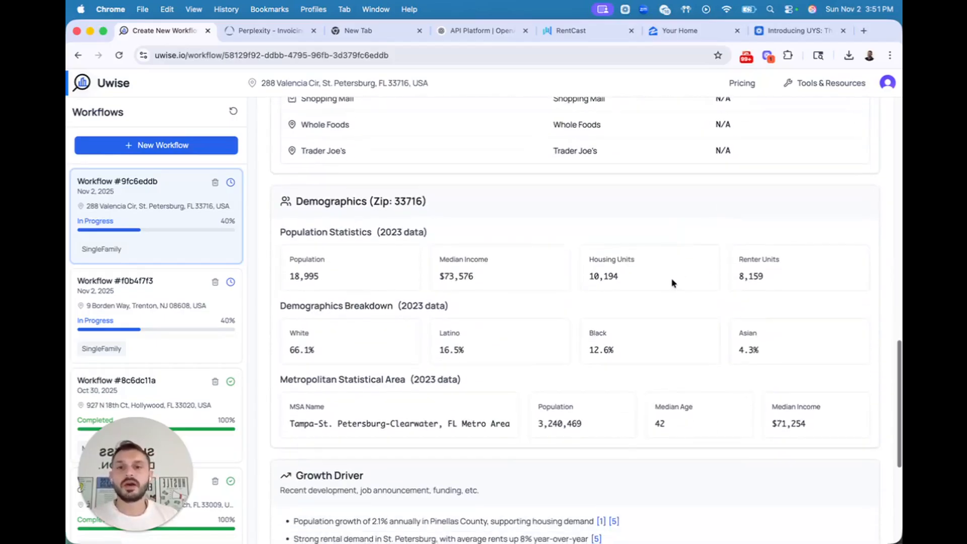
{"action": "scroll", "scroll_direction": "down", "scroll_amount": 3}
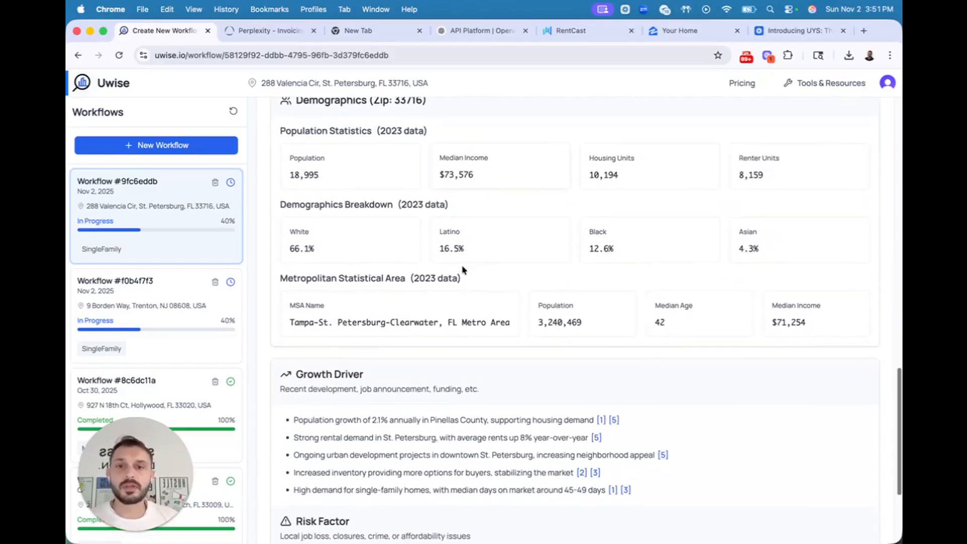
{"action": "scroll", "scroll_direction": "down", "scroll_amount": 3}
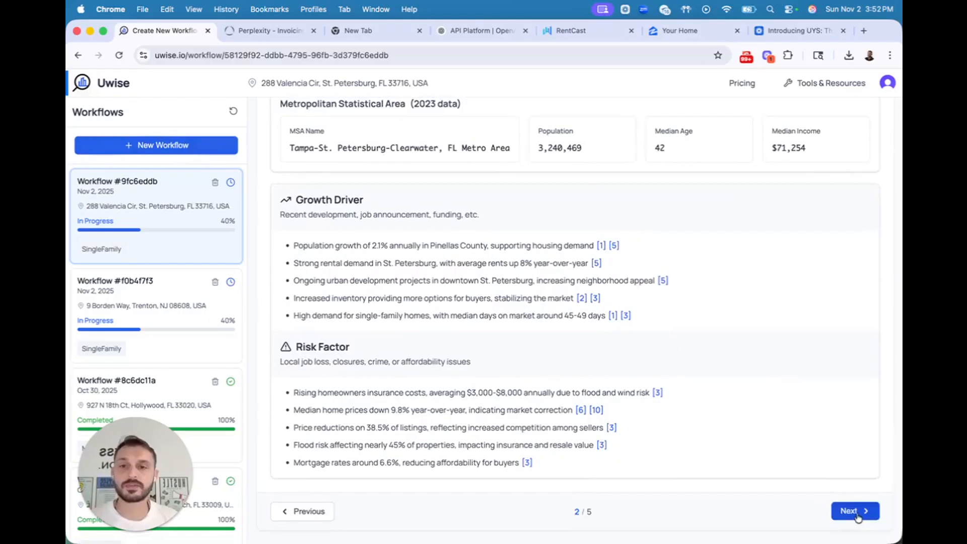
Step: In Step 3 Assumptions, change the Offer (ARV Discount) field to 75% and save
{"action": "left_click", "coordinate": [854, 510]}
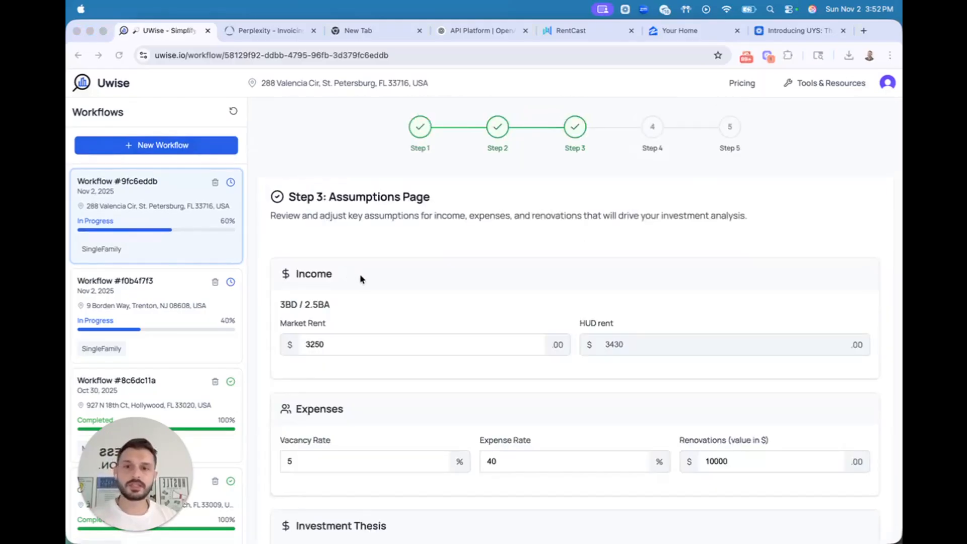
{"action": "scroll", "scroll_direction": "down", "scroll_amount": 3}
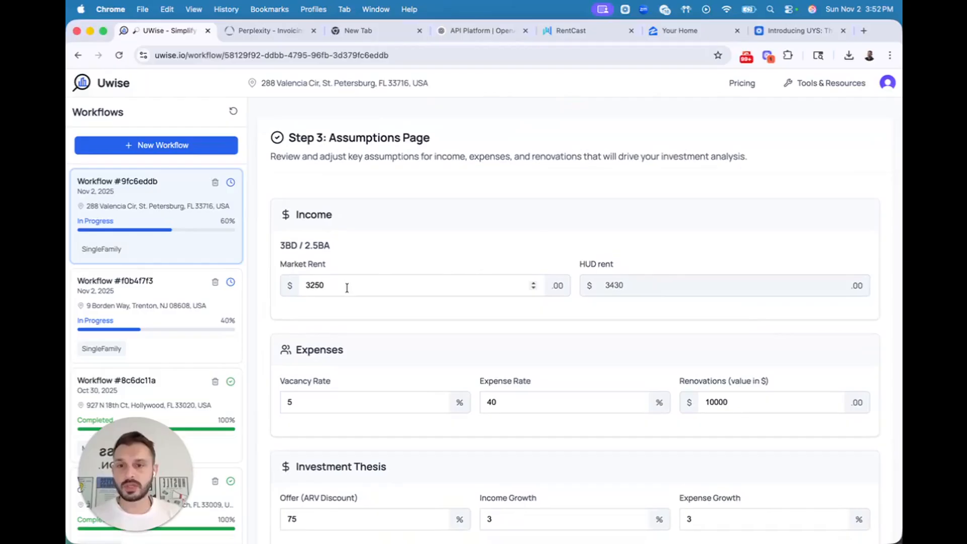
{"action": "scroll", "scroll_direction": "down", "scroll_amount": 3}
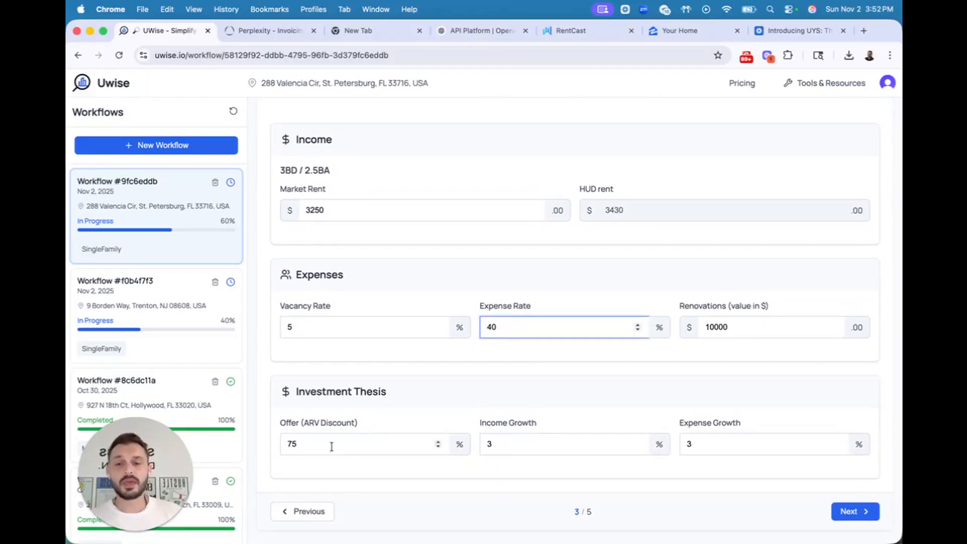
{"action": "type", "text": "61"}
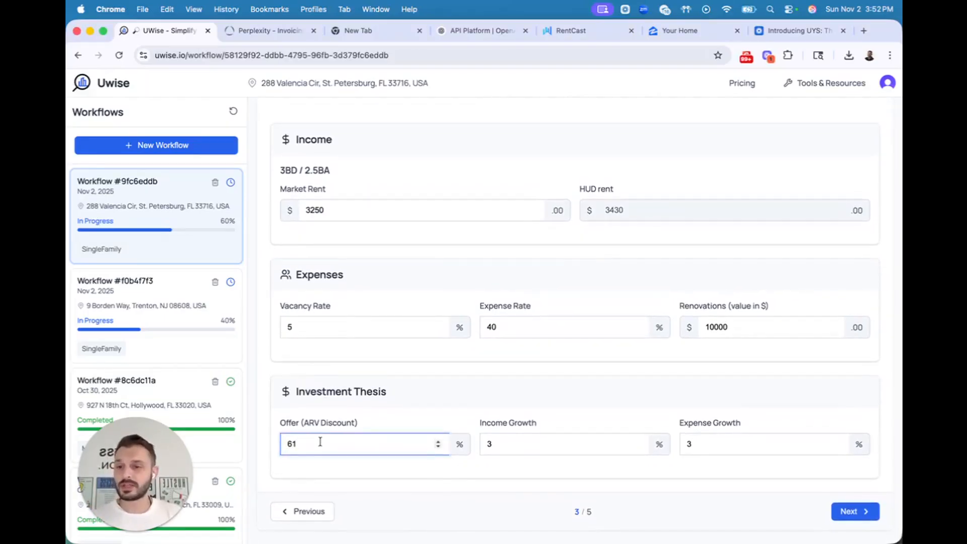
{"action": "type", "text": "75"}
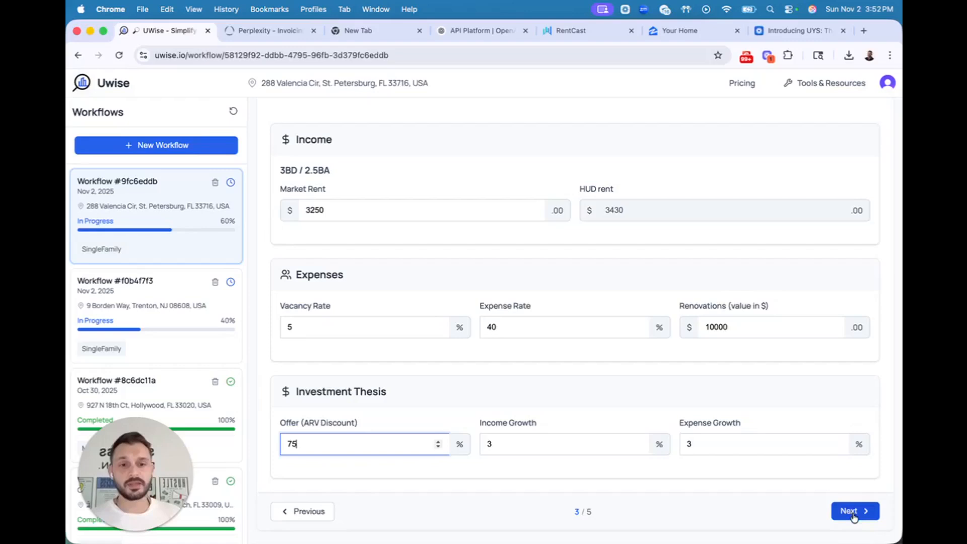
{"action": "left_click", "coordinate": [855, 511]}
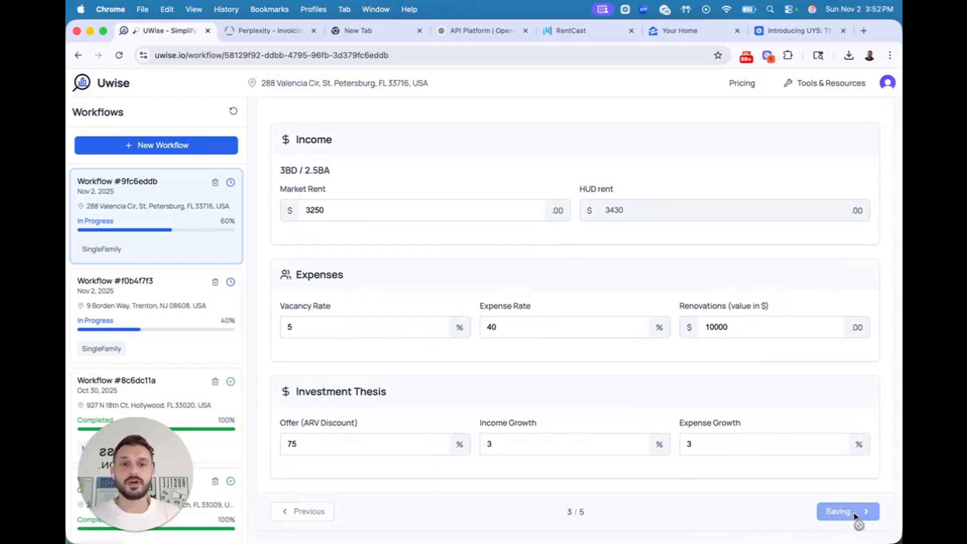
Step: Review the Step 4 projection with its $337,247 offer price, then advance to Step 5
{"action": "left_click", "coordinate": [847, 512]}
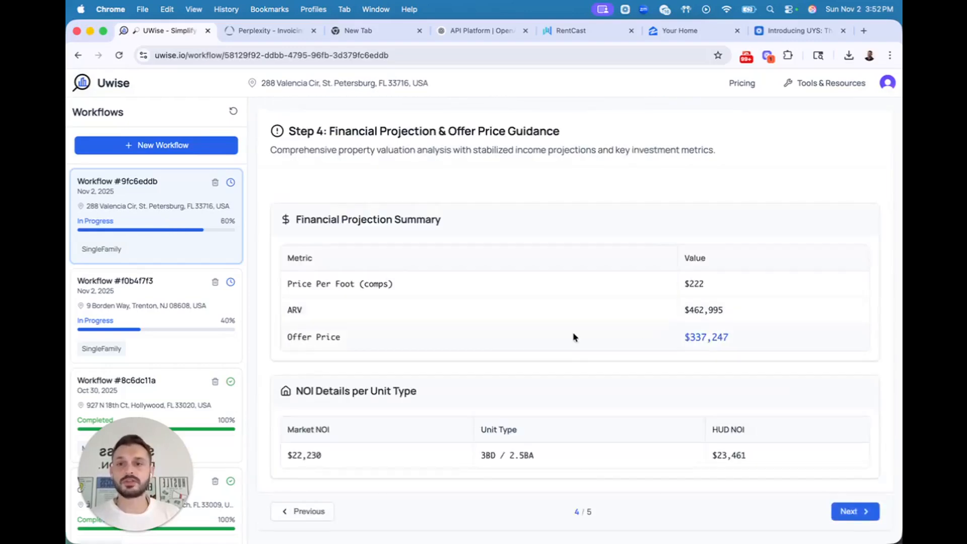
{"action": "mouse_move", "coordinate": [447, 260]}
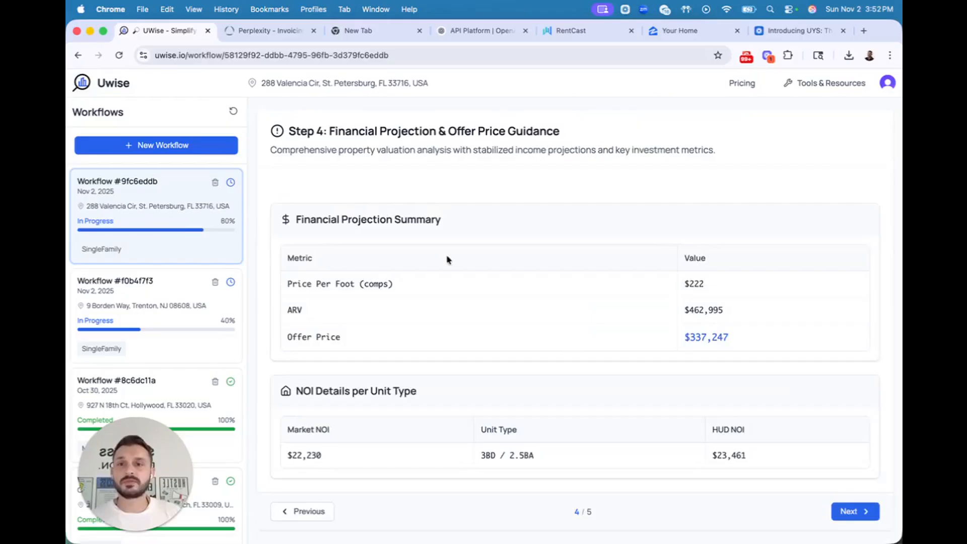
{"action": "mouse_move", "coordinate": [726, 291]}
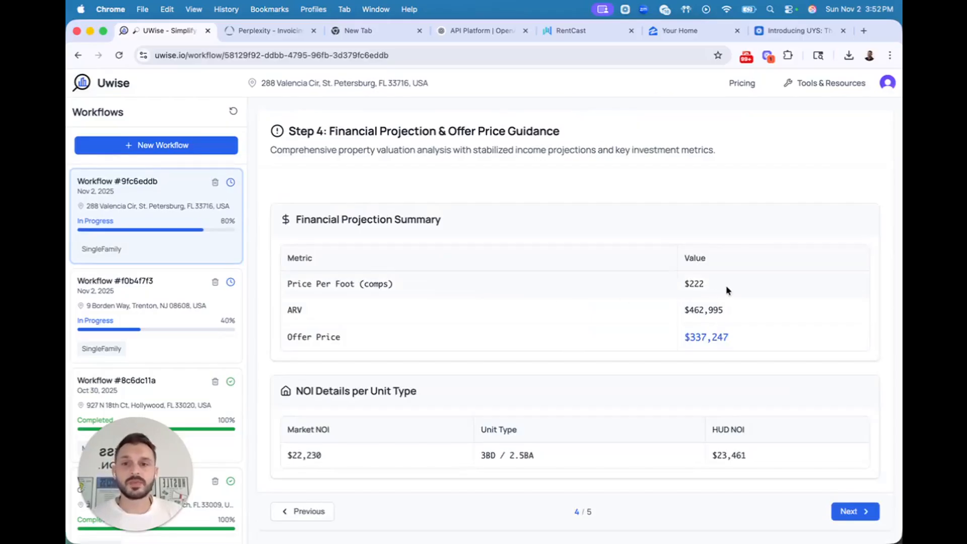
{"action": "double_click", "coordinate": [693, 284]}
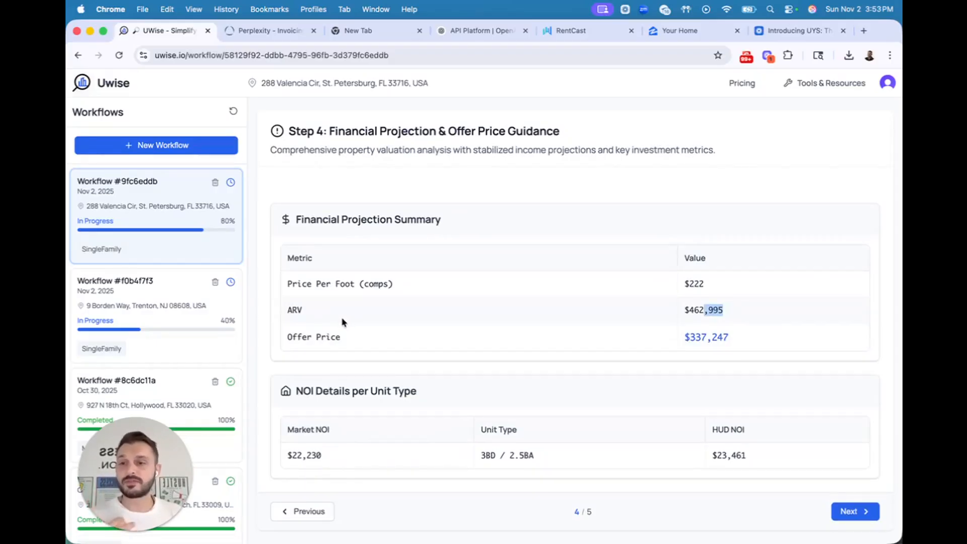
{"action": "mouse_move", "coordinate": [402, 344]}
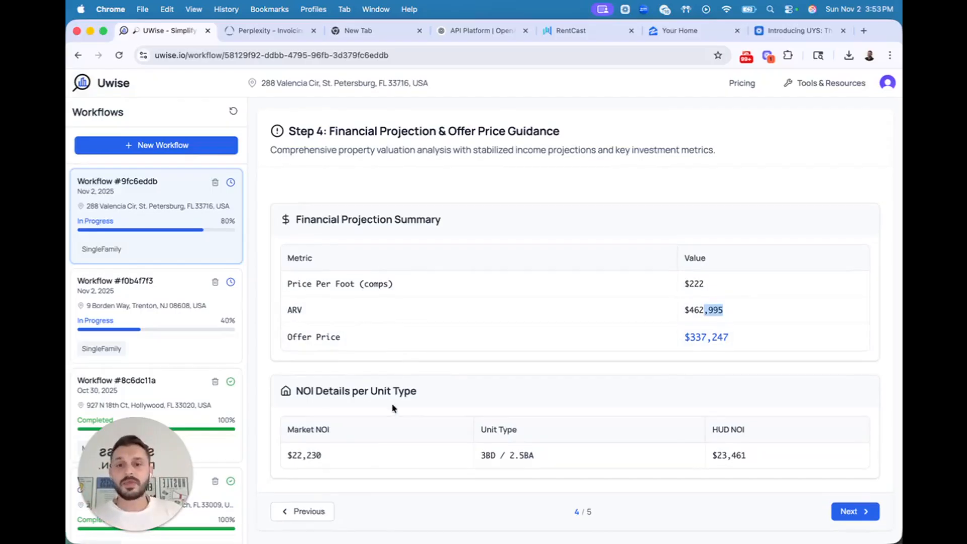
{"action": "double_click", "coordinate": [308, 429]}
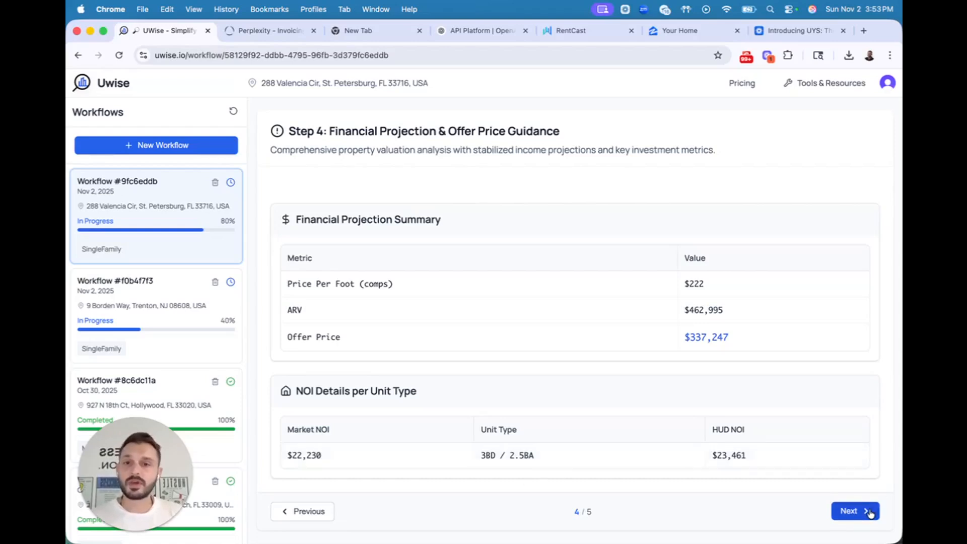
{"action": "left_click", "coordinate": [855, 511]}
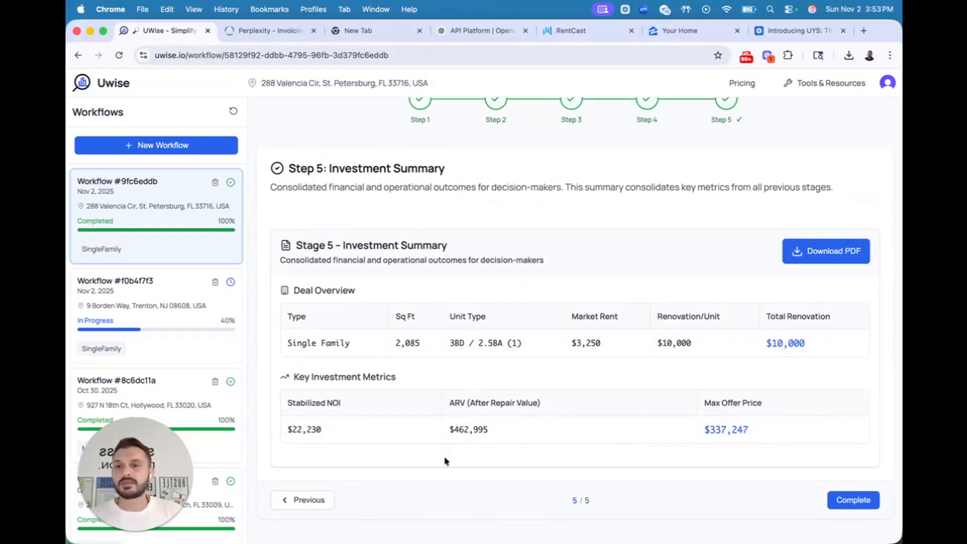
{"action": "mouse_move", "coordinate": [689, 399]}
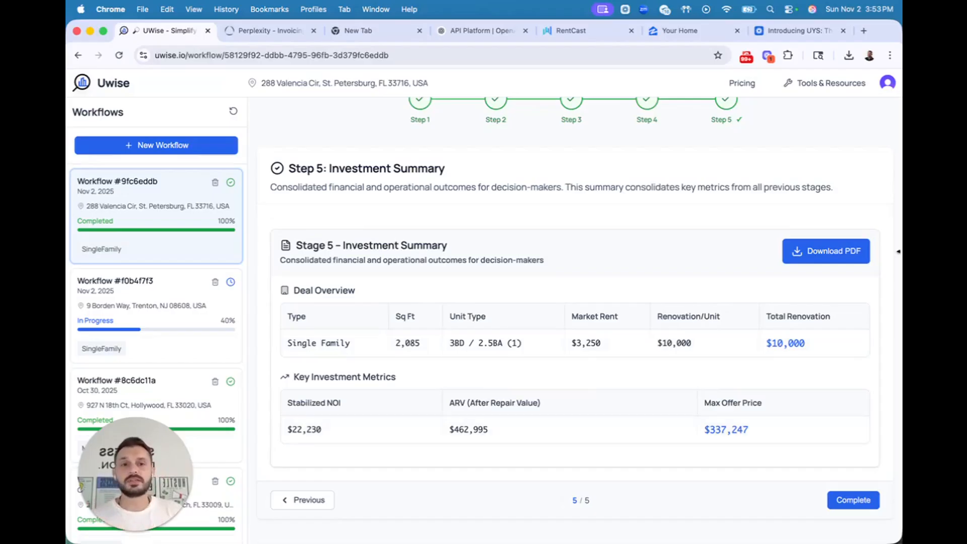
Step: Download the investment summary PDF, complete the workflow, and start a Personalized Warm Letter
{"action": "left_click", "coordinate": [826, 251]}
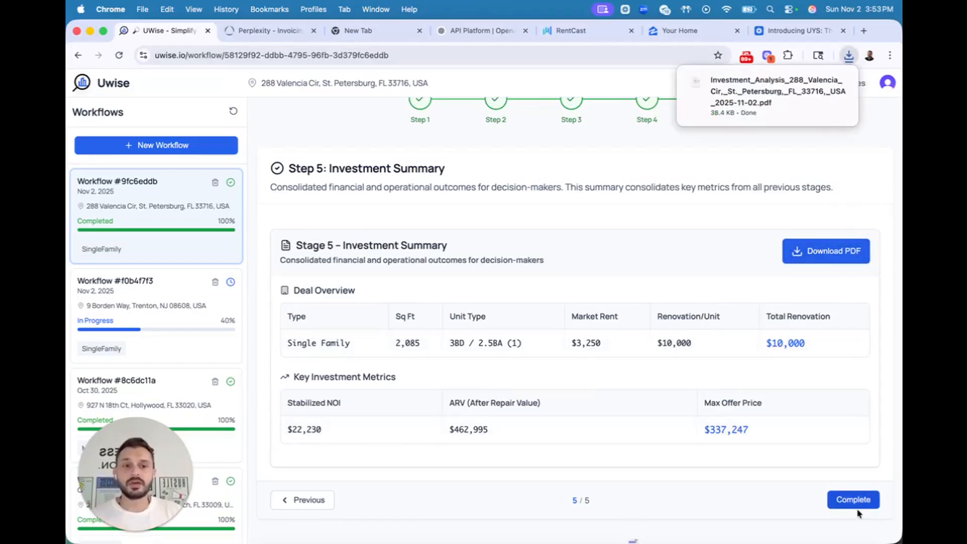
{"action": "left_click", "coordinate": [853, 500]}
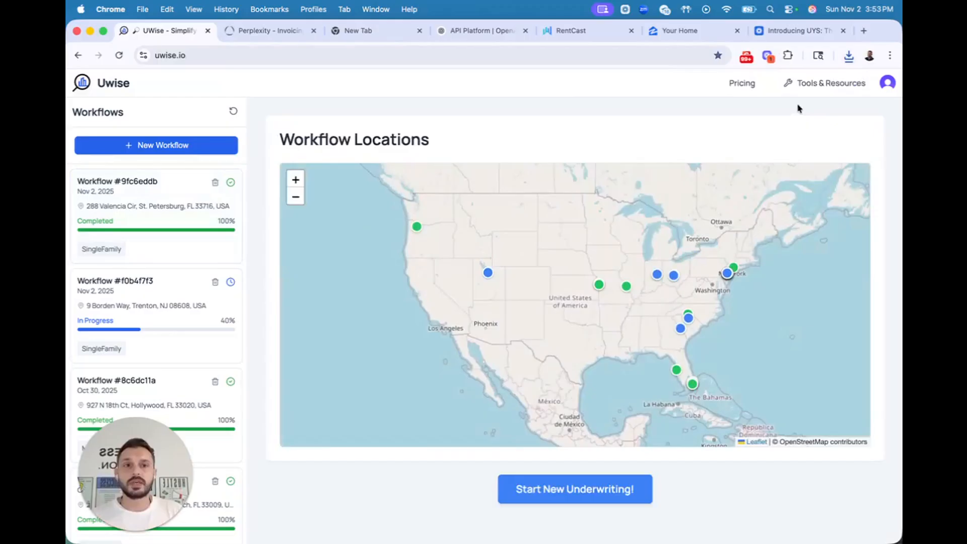
{"action": "left_click", "coordinate": [830, 83]}
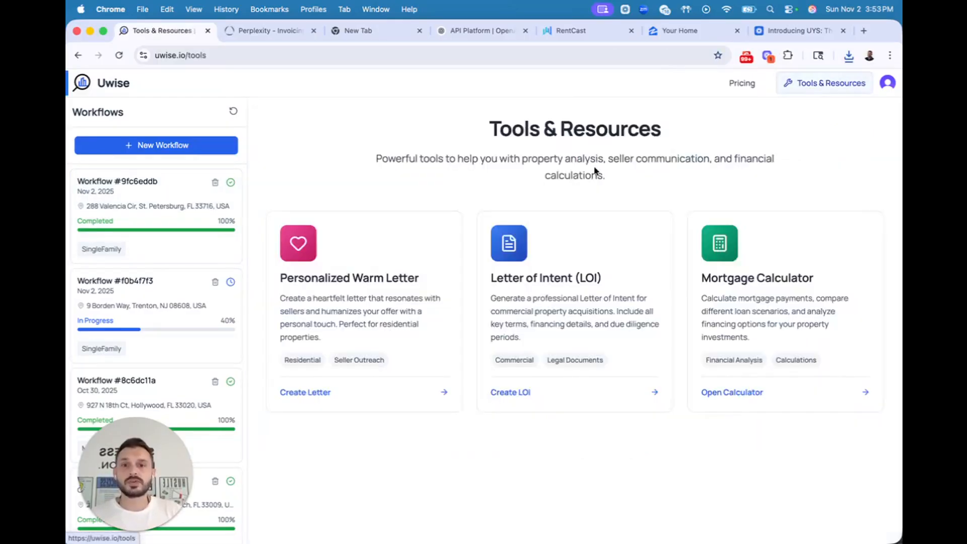
{"action": "left_click", "coordinate": [305, 393]}
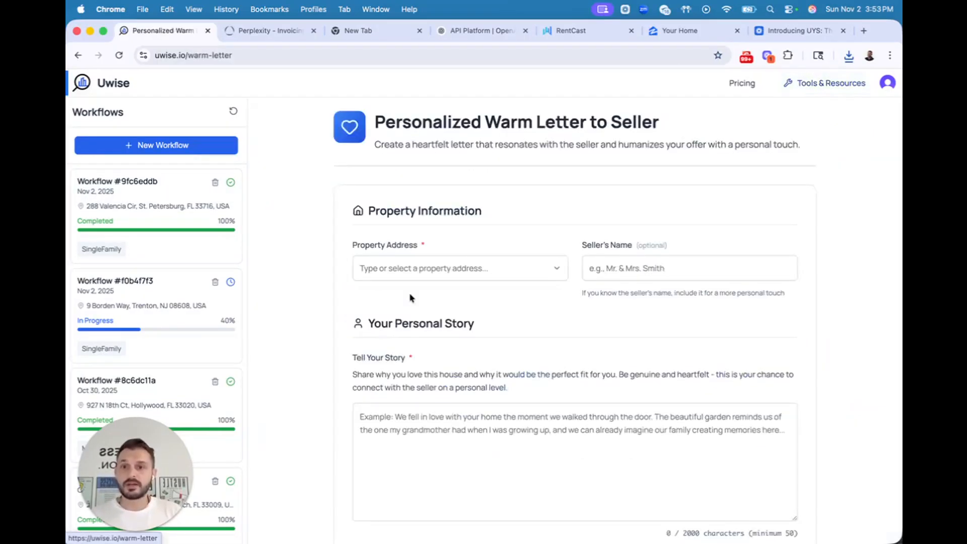
{"action": "left_click", "coordinate": [459, 267]}
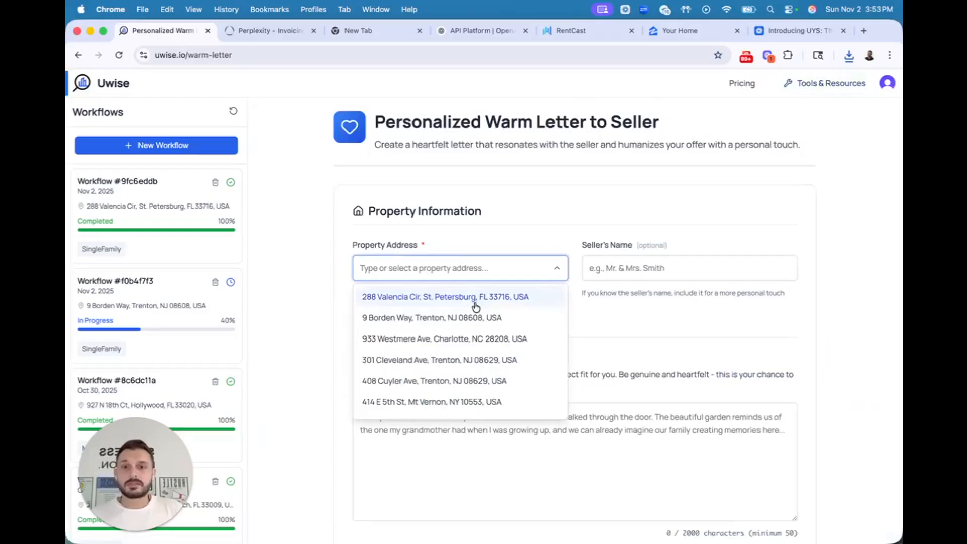
{"action": "left_click", "coordinate": [443, 297]}
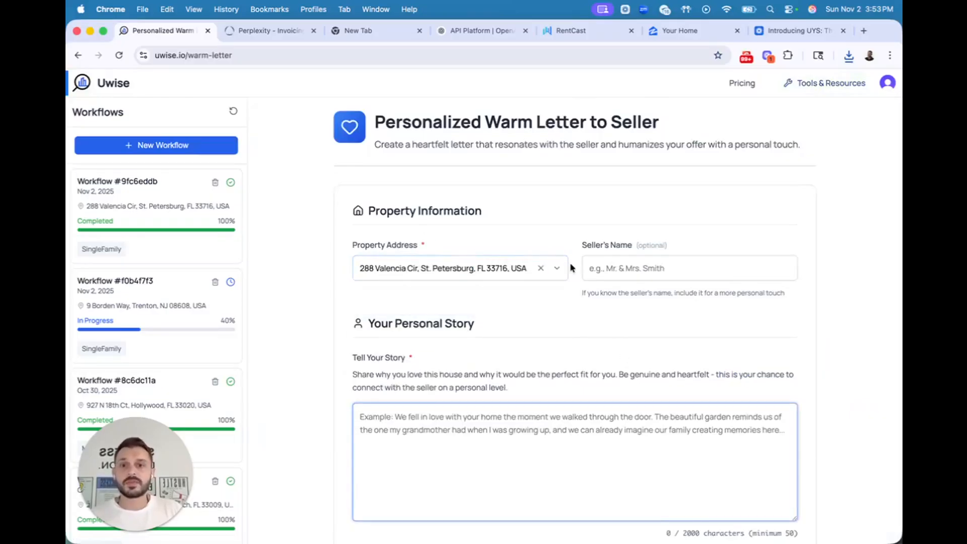
{"action": "scroll", "scroll_direction": "down", "scroll_amount": 3}
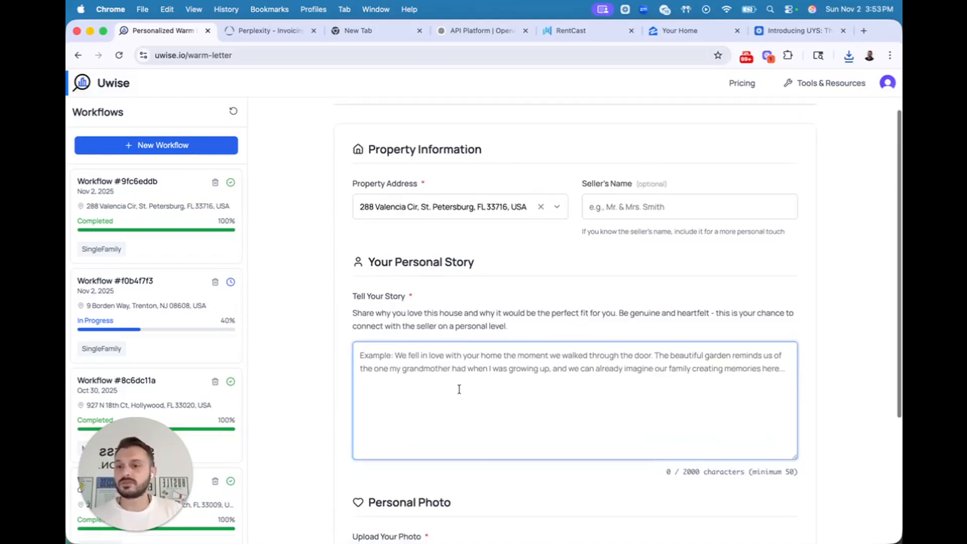
{"action": "scroll", "scroll_direction": "down", "scroll_amount": 3}
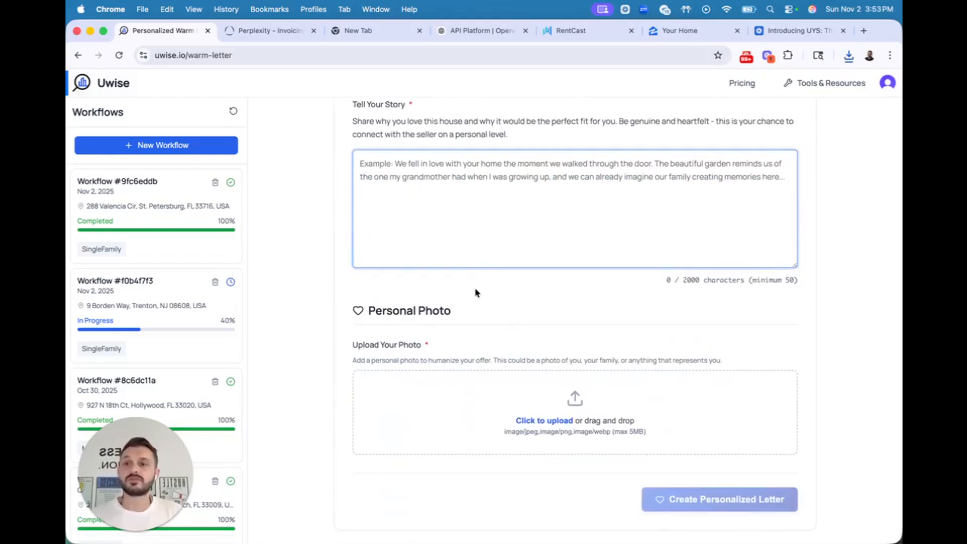
{"action": "mouse_move", "coordinate": [621, 344]}
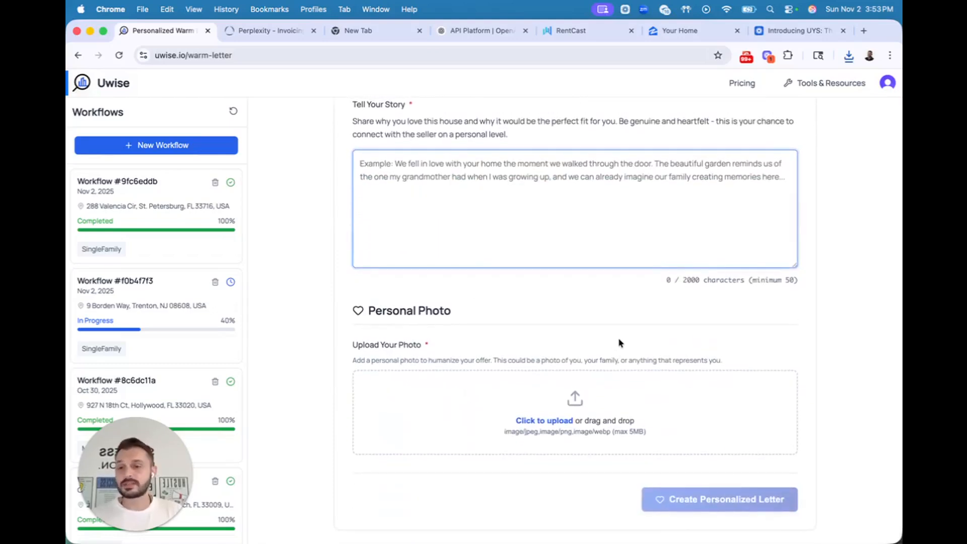
{"action": "mouse_move", "coordinate": [624, 348]}
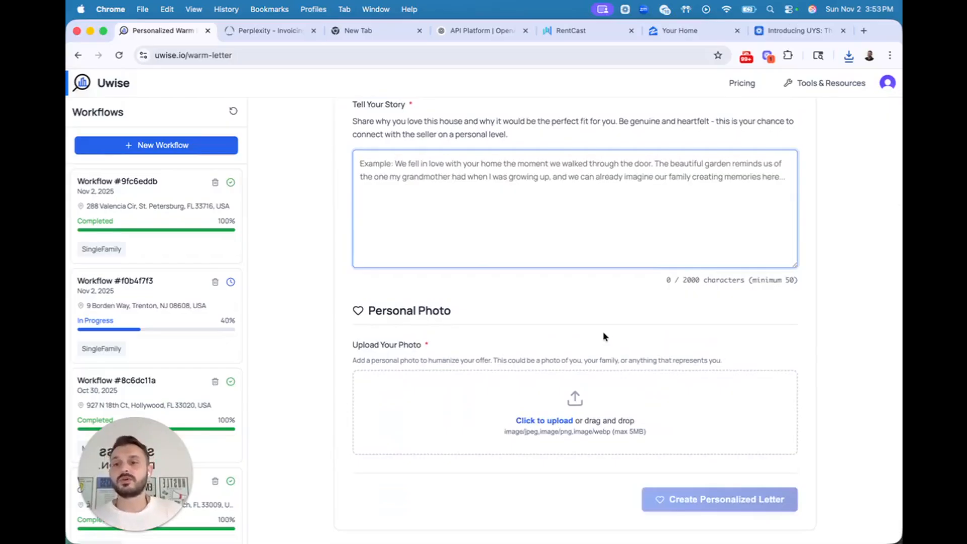
{"action": "scroll", "scroll_direction": "up", "scroll_amount": 3}
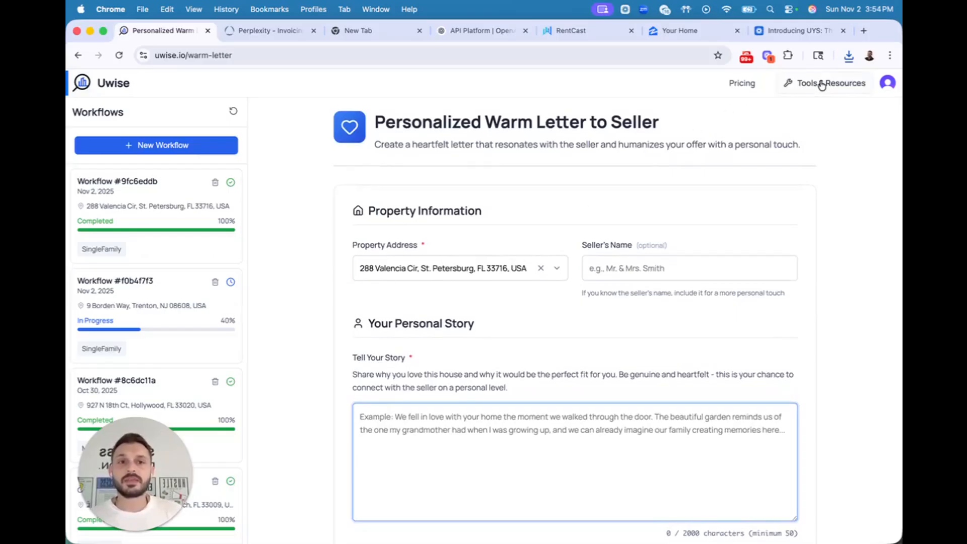
{"action": "left_click", "coordinate": [832, 83]}
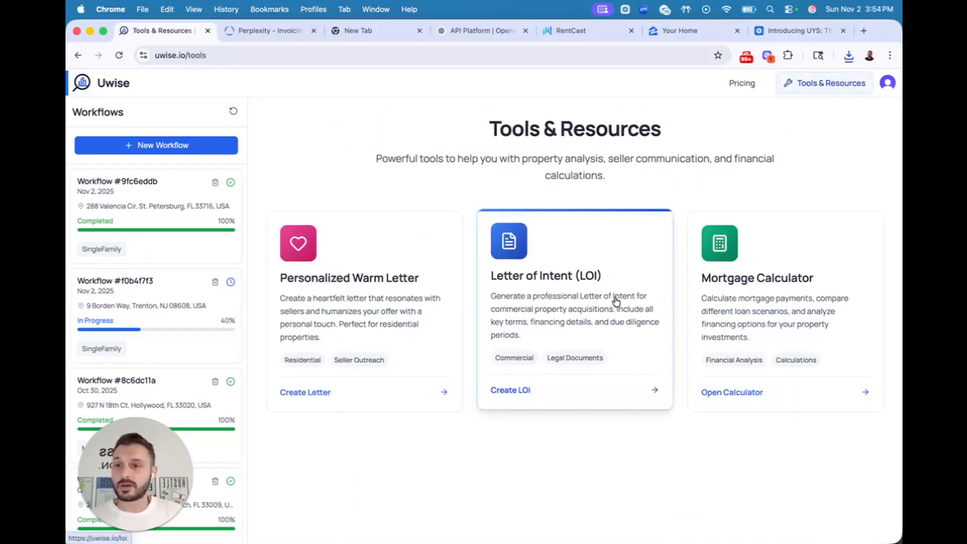